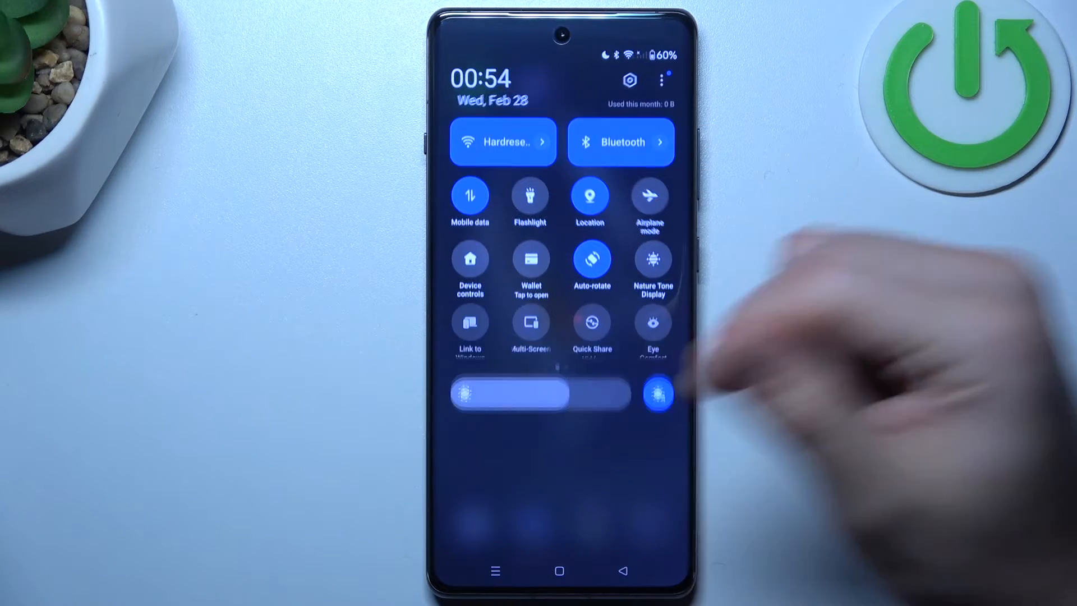
Step: Disable Do Not Disturb from Quick Settings and return to the home screen with WhatsApp visible
{"action": "scroll", "scroll_direction": "left", "scroll_amount": 3}
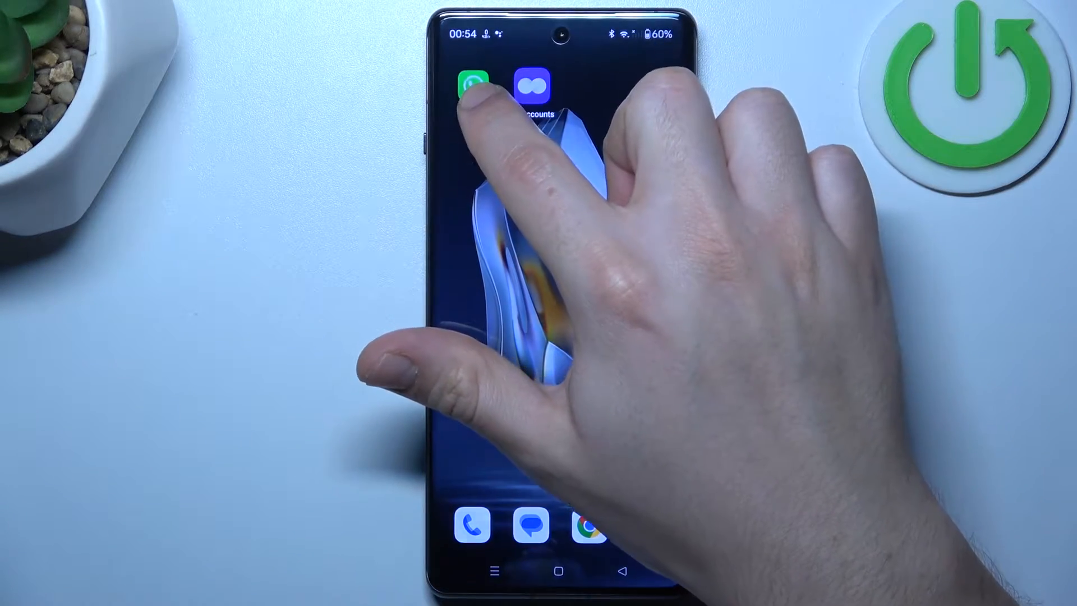
Step: Allow WhatsApp notifications with ringtone and vibration enabled, then return to its app info page
{"action": "left_click", "coordinate": [471, 81]}
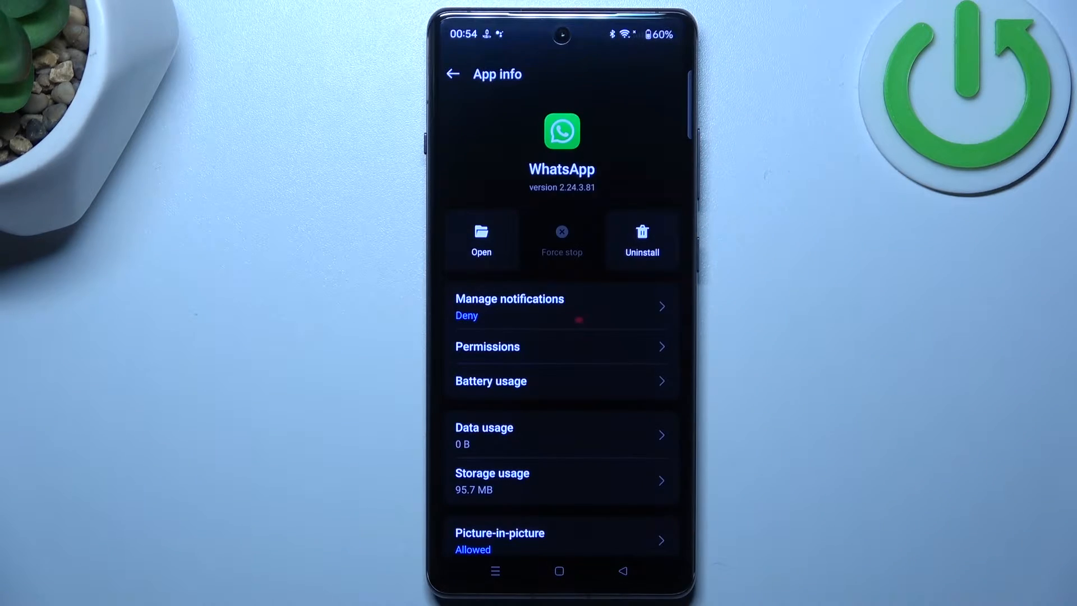
{"action": "left_click", "coordinate": [509, 305]}
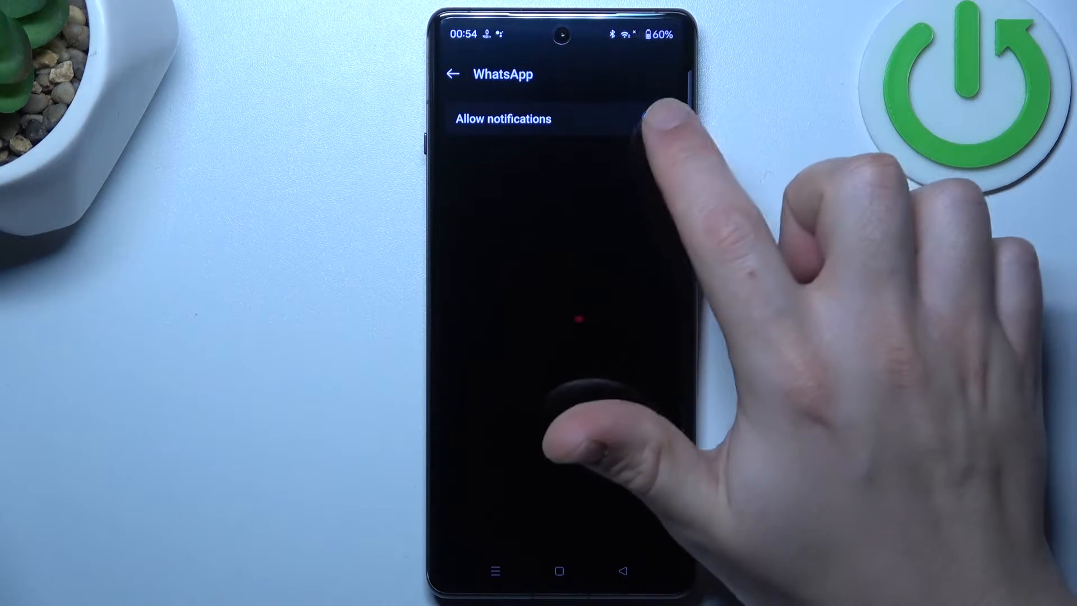
{"action": "left_click", "coordinate": [653, 118]}
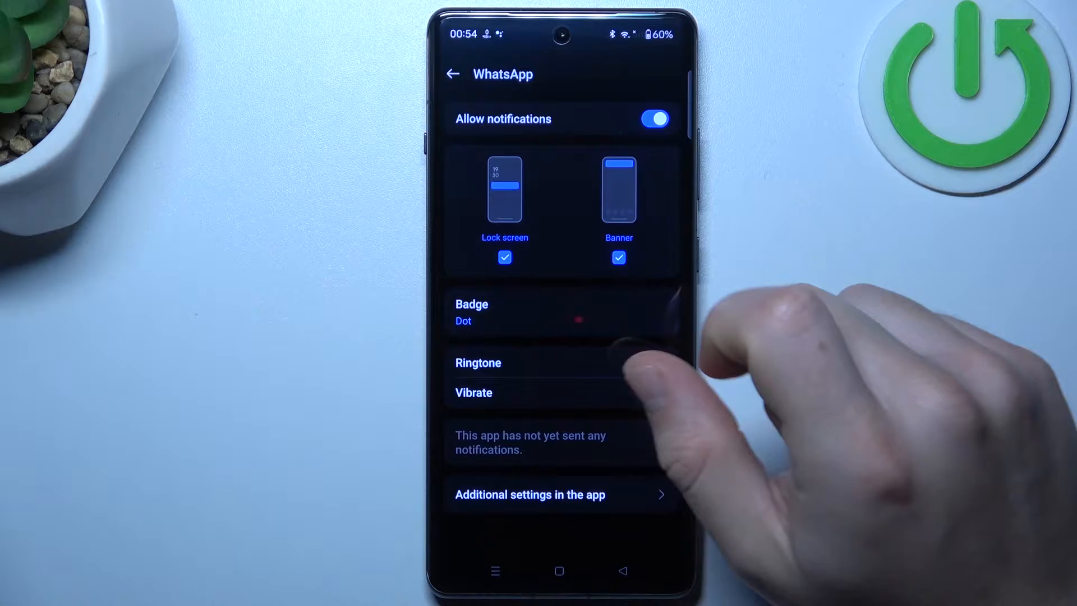
{"action": "left_click", "coordinate": [653, 362]}
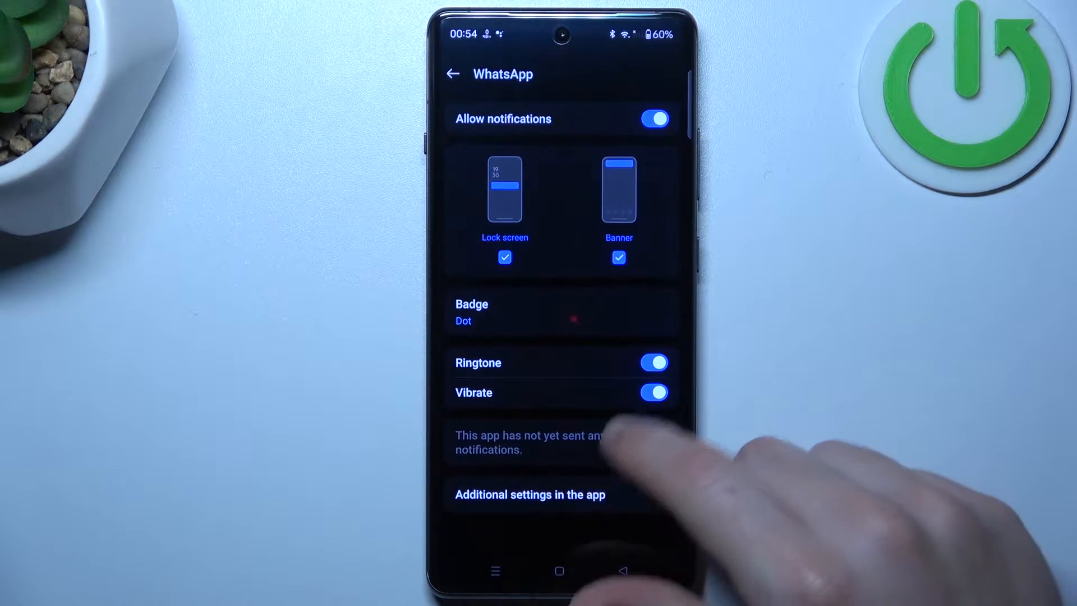
{"action": "left_click", "coordinate": [529, 494]}
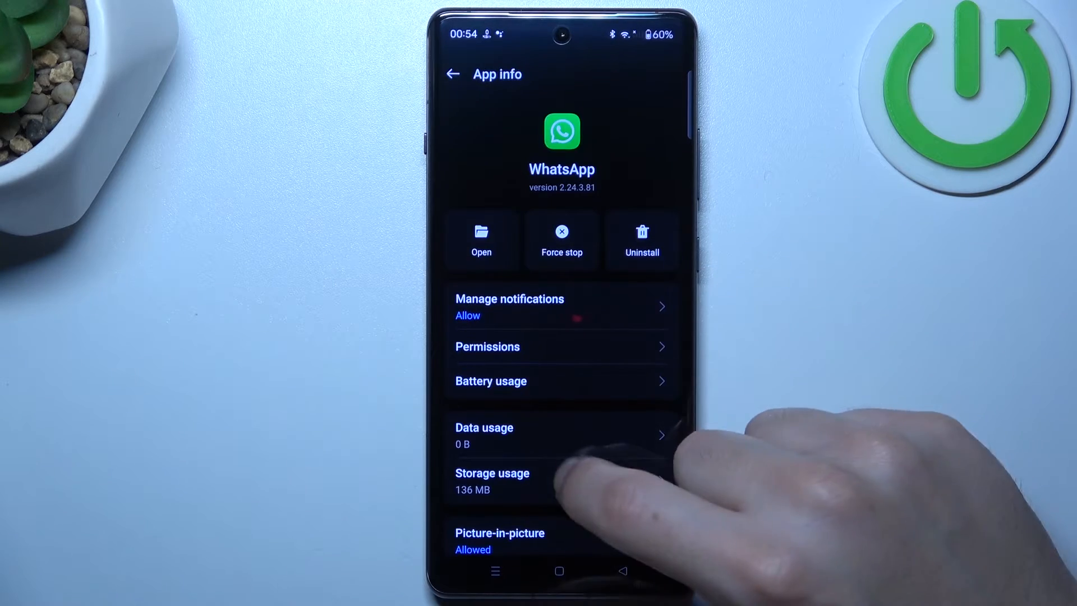
Step: Clear WhatsApp's app data from its Storage usage page, confirming the deletion
{"action": "left_click", "coordinate": [492, 482]}
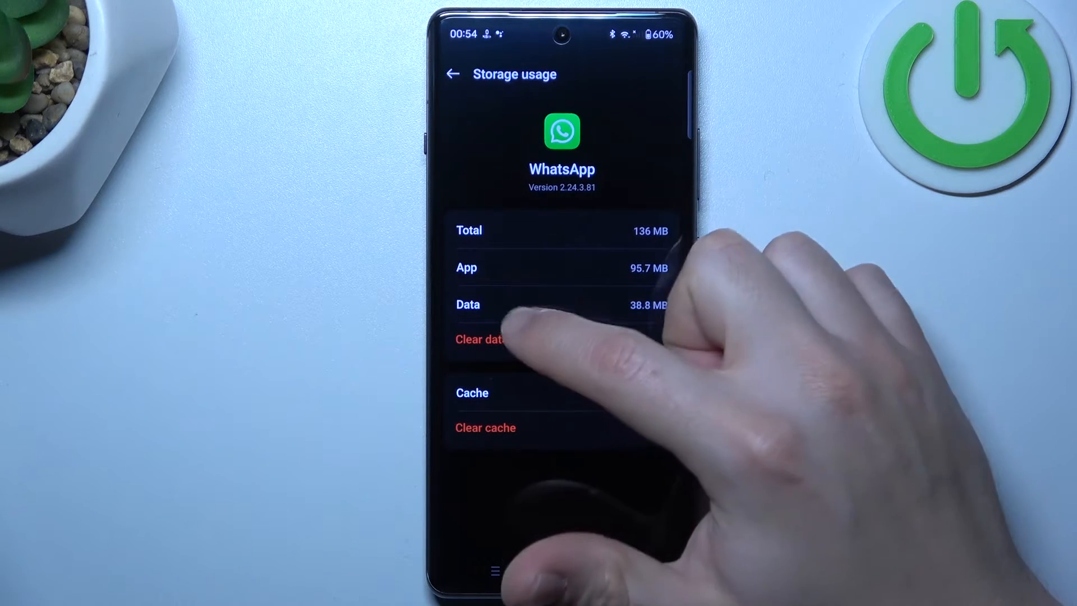
{"action": "left_click", "coordinate": [481, 339]}
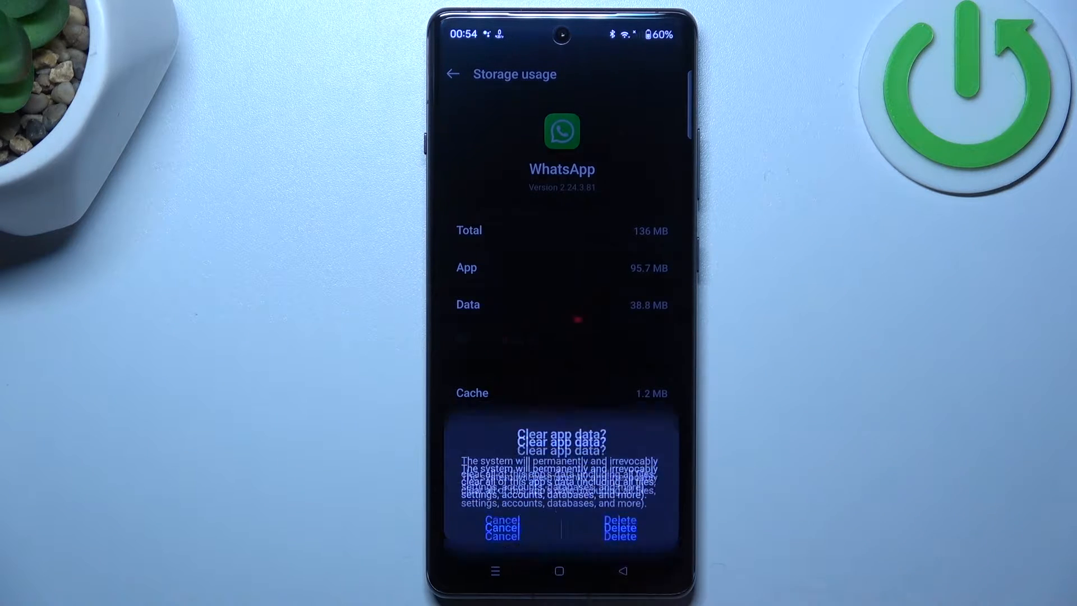
{"action": "left_click", "coordinate": [619, 528]}
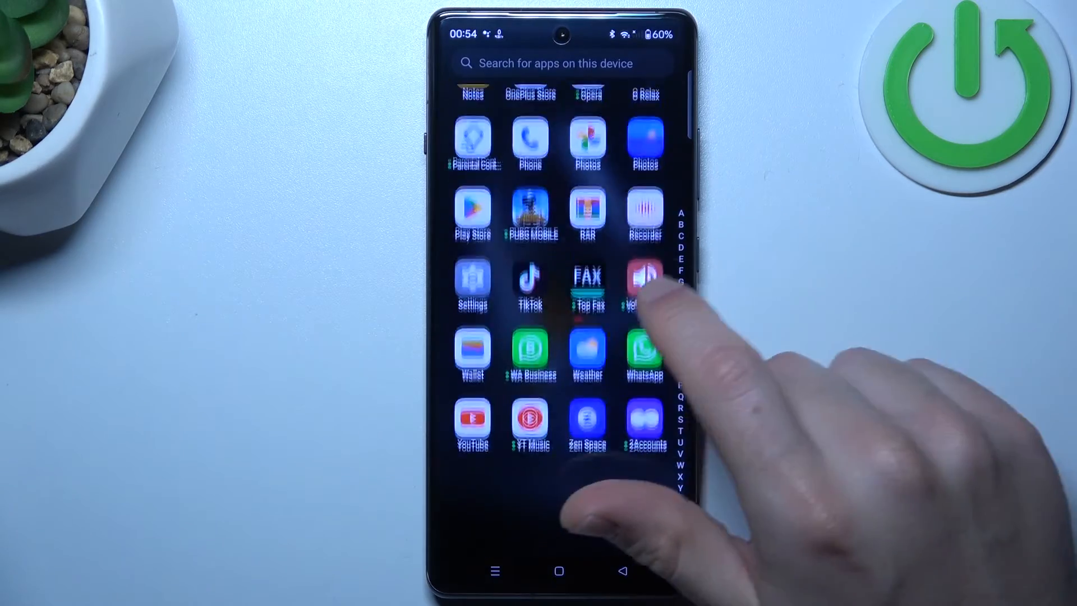
Step: Review Additional settings in the Settings app, then head to About device
{"action": "left_click", "coordinate": [473, 276]}
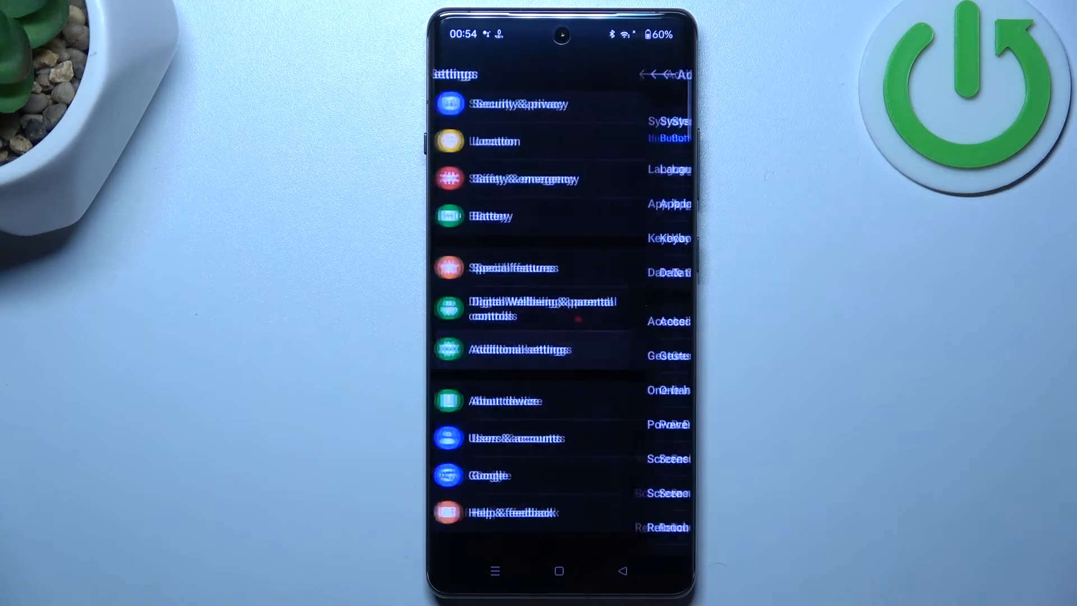
{"action": "left_click", "coordinate": [513, 349]}
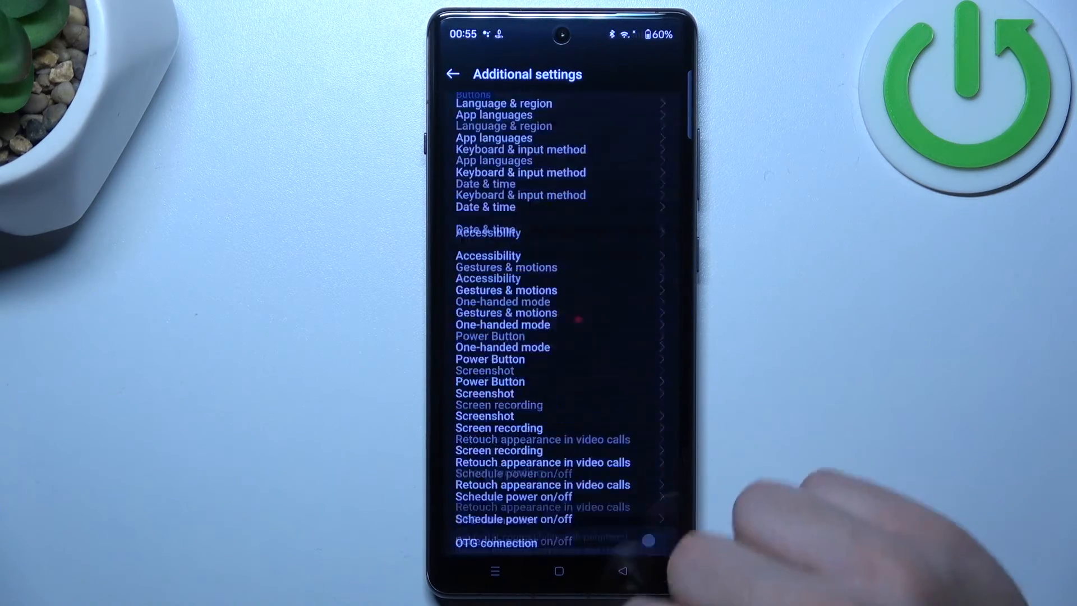
{"action": "left_click", "coordinate": [452, 74]}
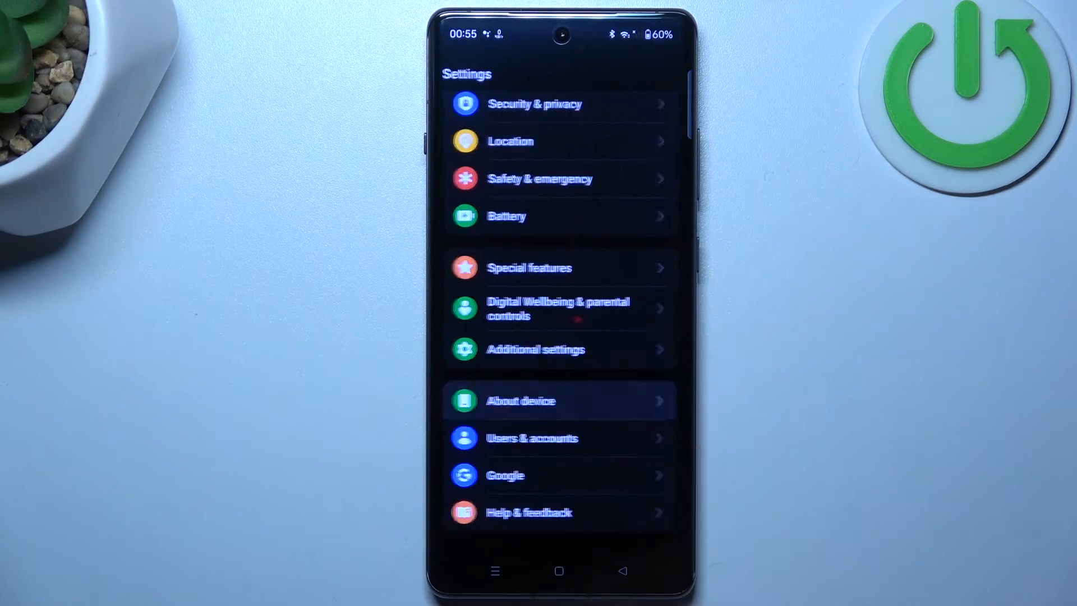